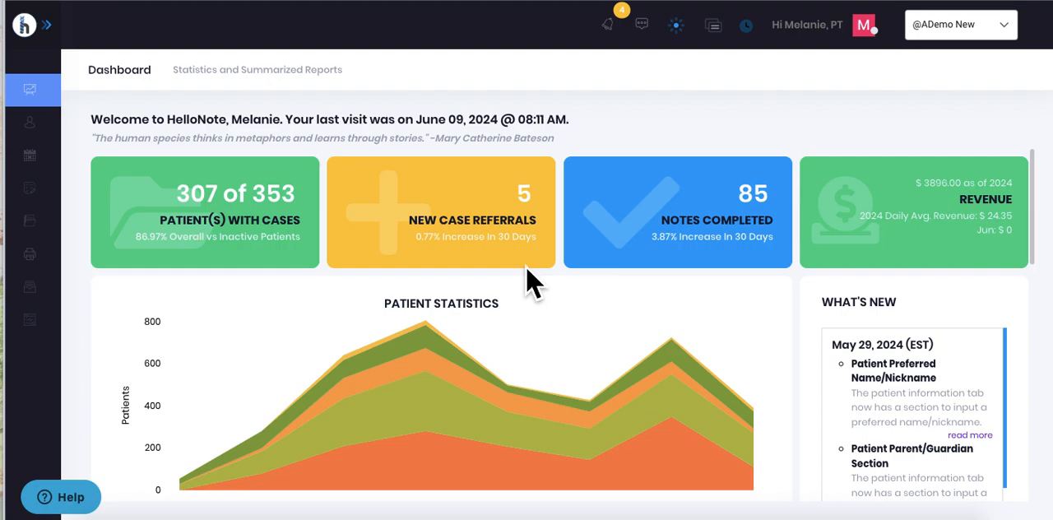
{"action": "mouse_move", "coordinate": [325, 226]}
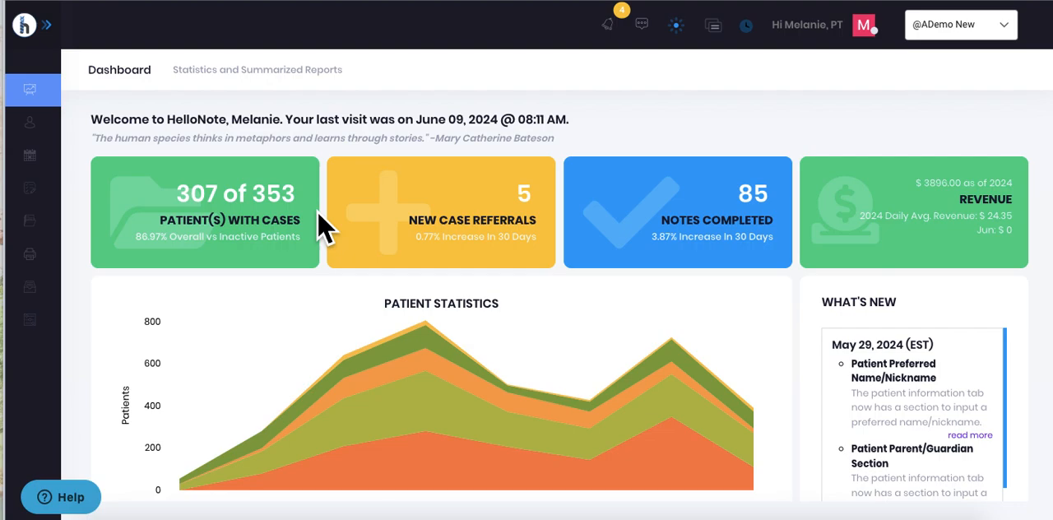
{"action": "mouse_move", "coordinate": [891, 228]}
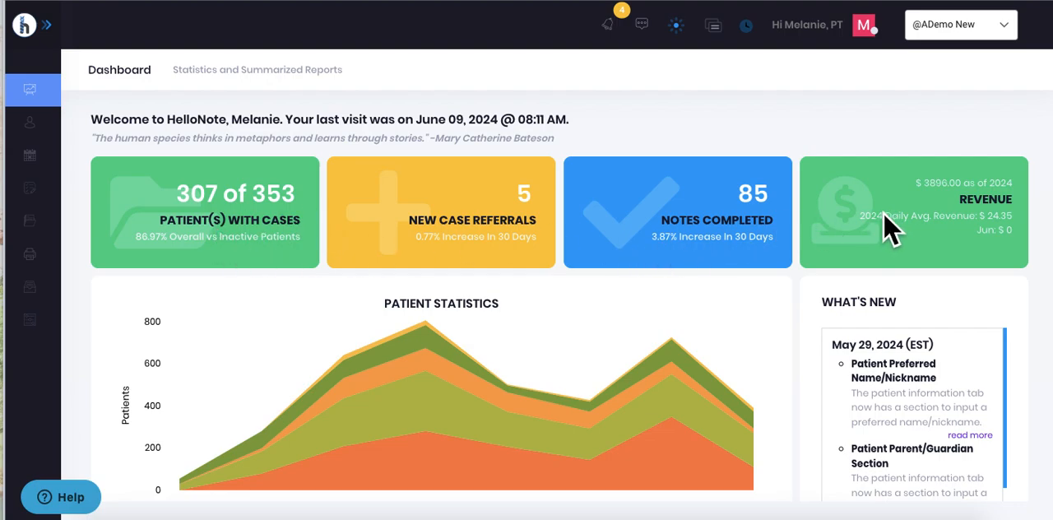
{"action": "mouse_move", "coordinate": [231, 245]}
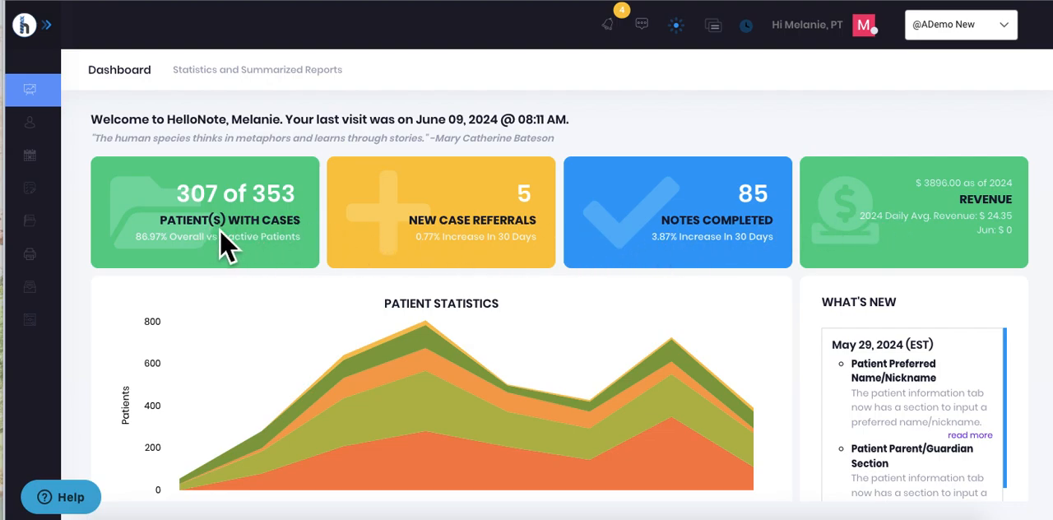
{"action": "mouse_move", "coordinate": [270, 257]}
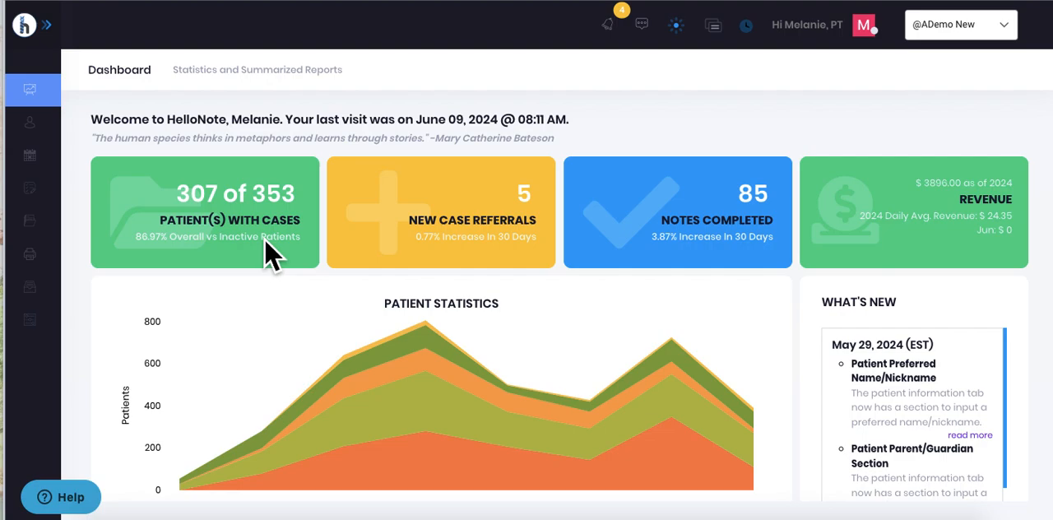
{"action": "mouse_move", "coordinate": [490, 247]}
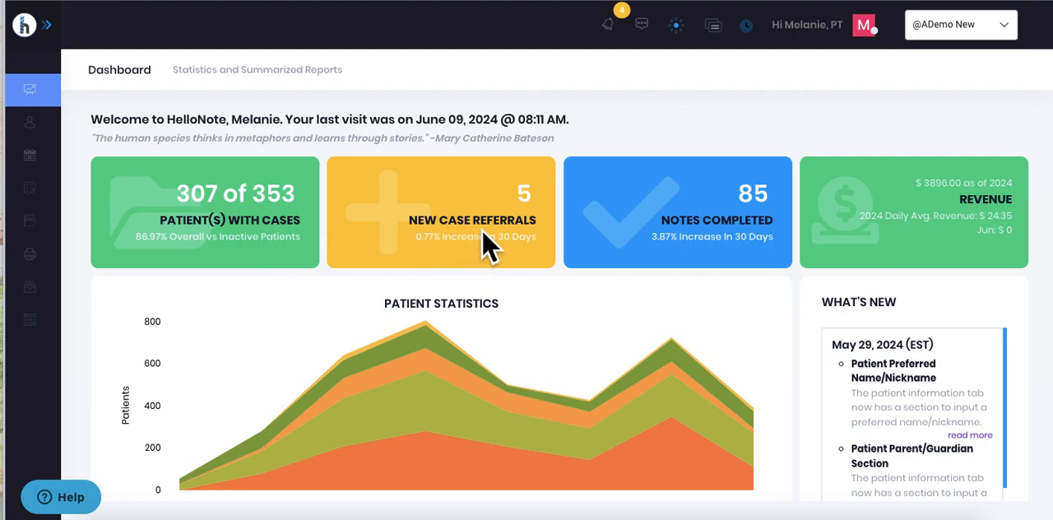
{"action": "mouse_move", "coordinate": [802, 247]}
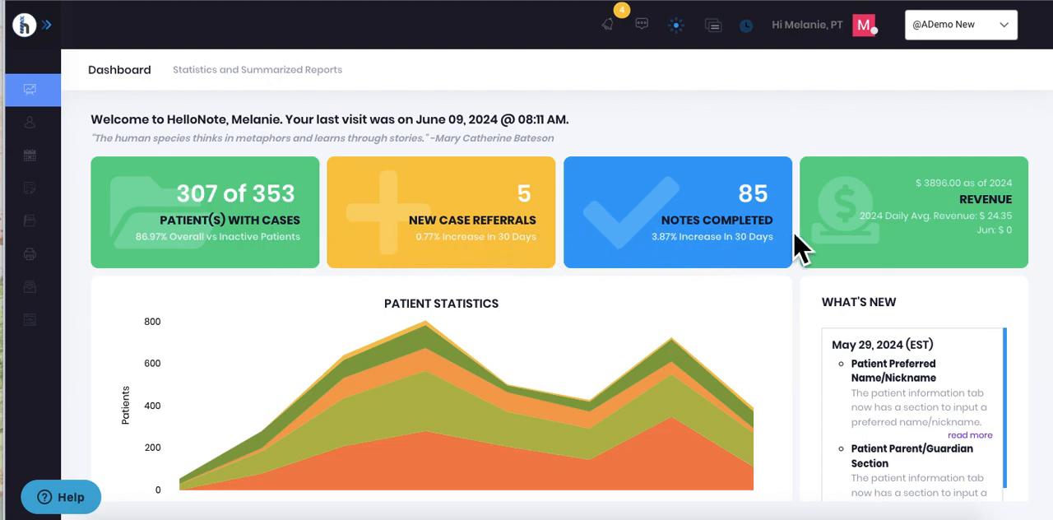
{"action": "scroll", "scroll_direction": "down", "scroll_amount": 3}
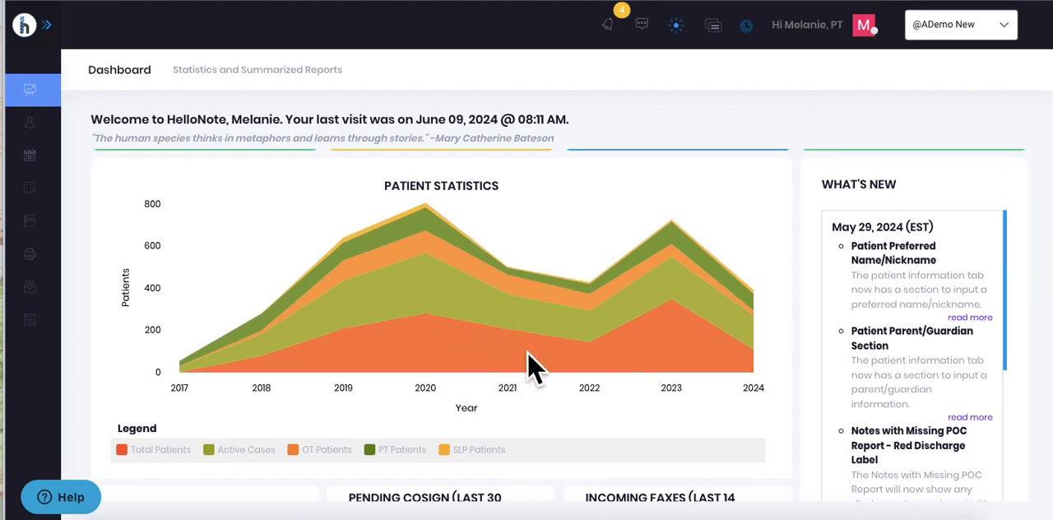
{"action": "mouse_move", "coordinate": [675, 354]}
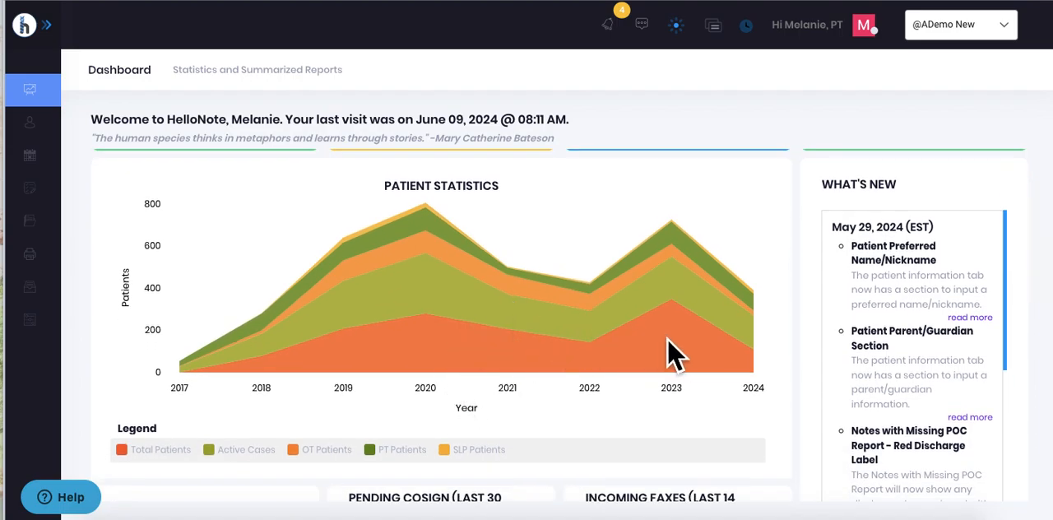
{"action": "mouse_move", "coordinate": [494, 367]}
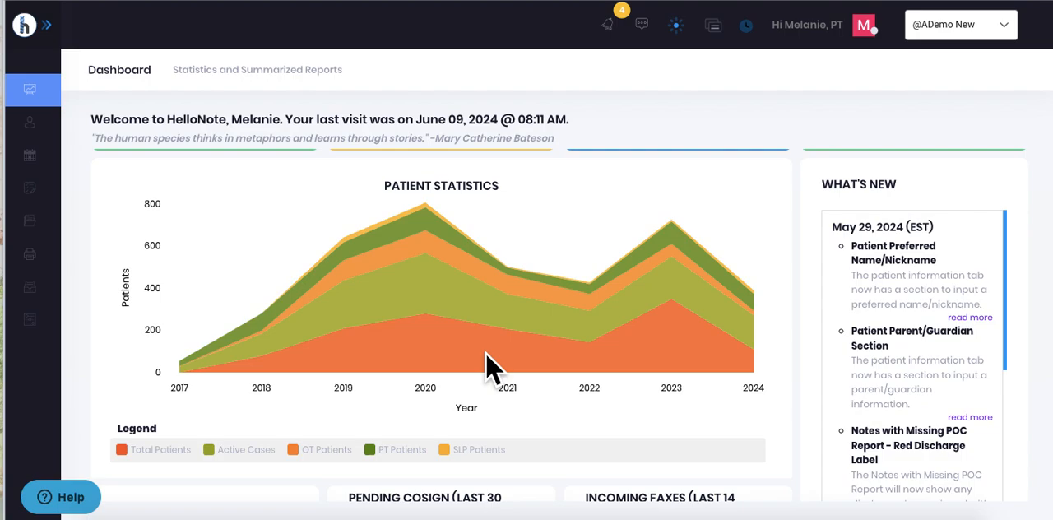
{"action": "scroll", "scroll_direction": "down", "scroll_amount": 3}
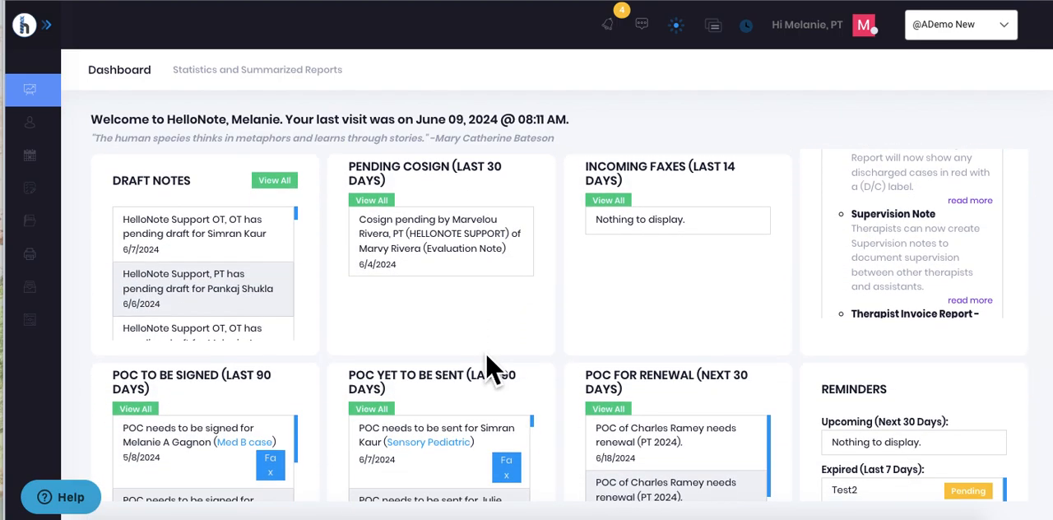
{"action": "mouse_move", "coordinate": [205, 226]}
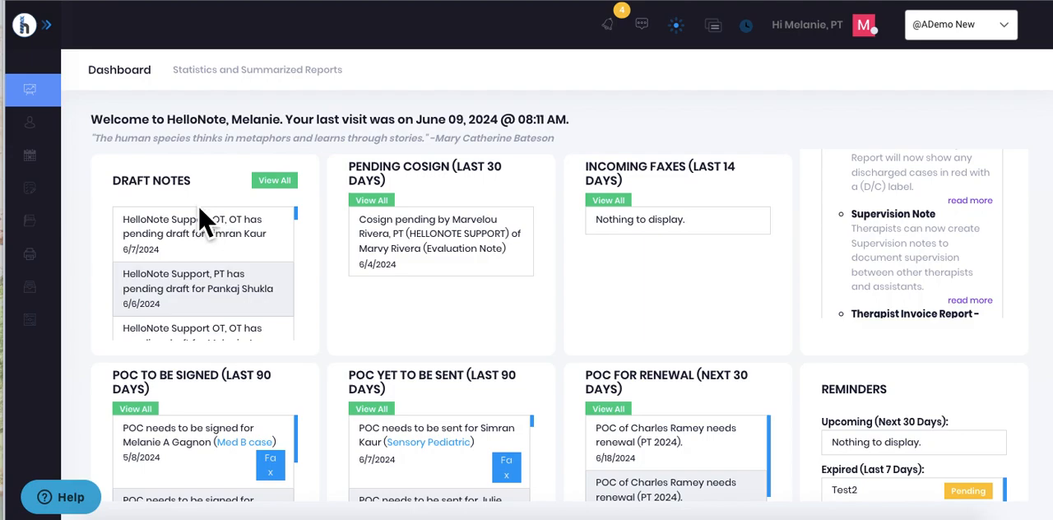
{"action": "mouse_move", "coordinate": [230, 337]}
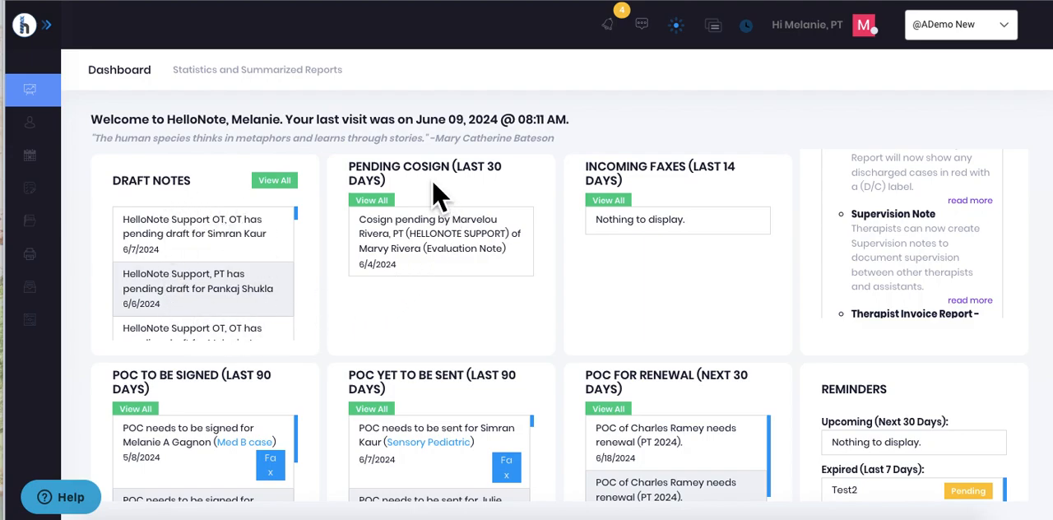
{"action": "mouse_move", "coordinate": [471, 316]}
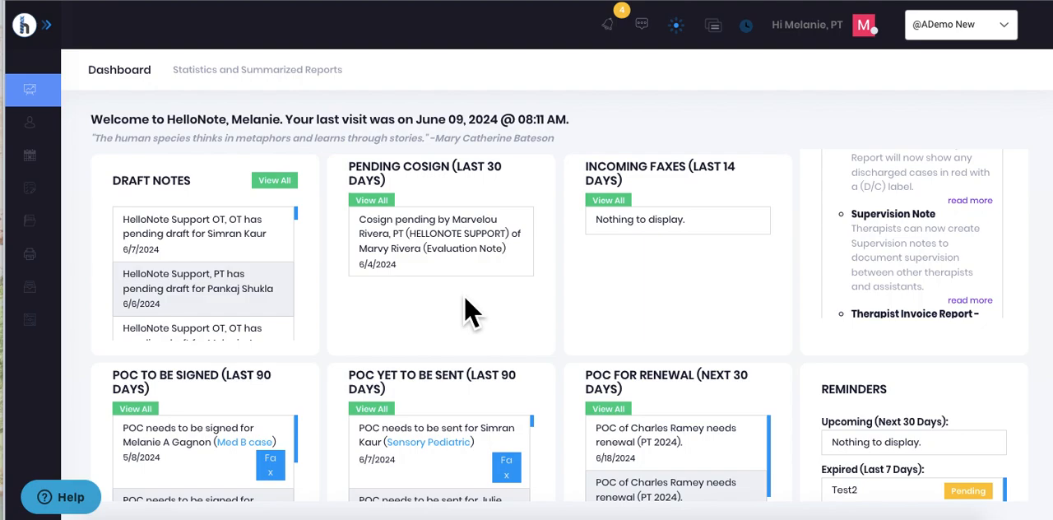
{"action": "mouse_move", "coordinate": [711, 317]}
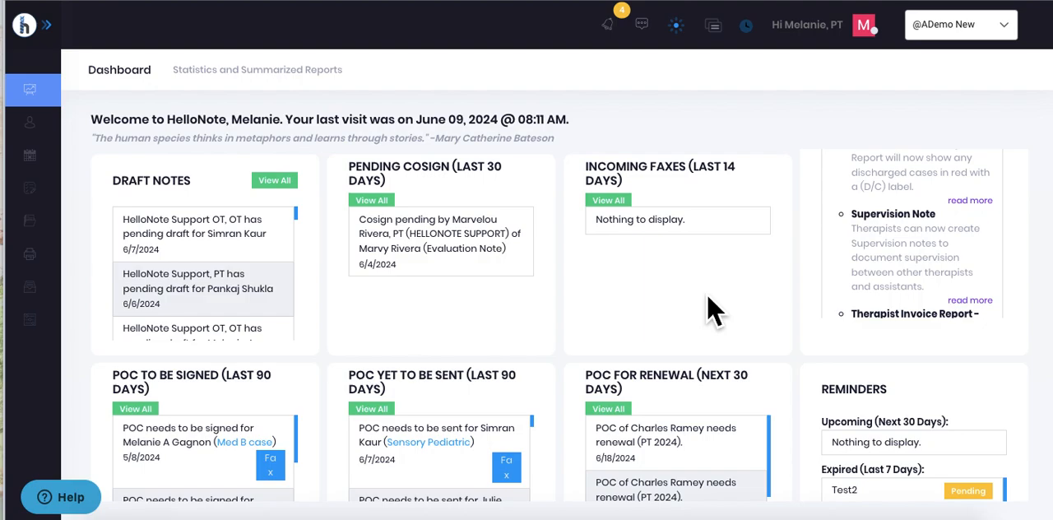
{"action": "mouse_move", "coordinate": [683, 325]}
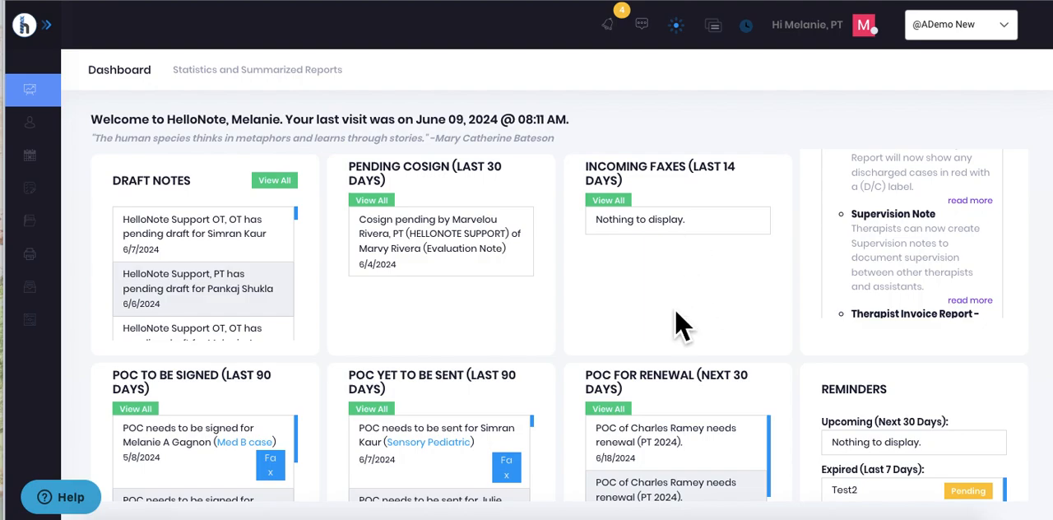
{"action": "scroll", "scroll_direction": "down", "scroll_amount": 3}
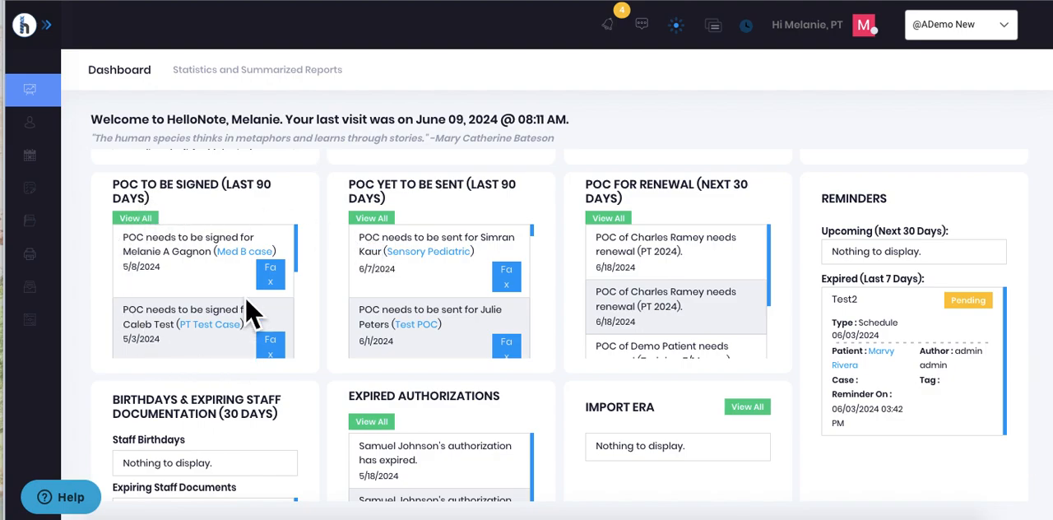
{"action": "mouse_move", "coordinate": [197, 329]}
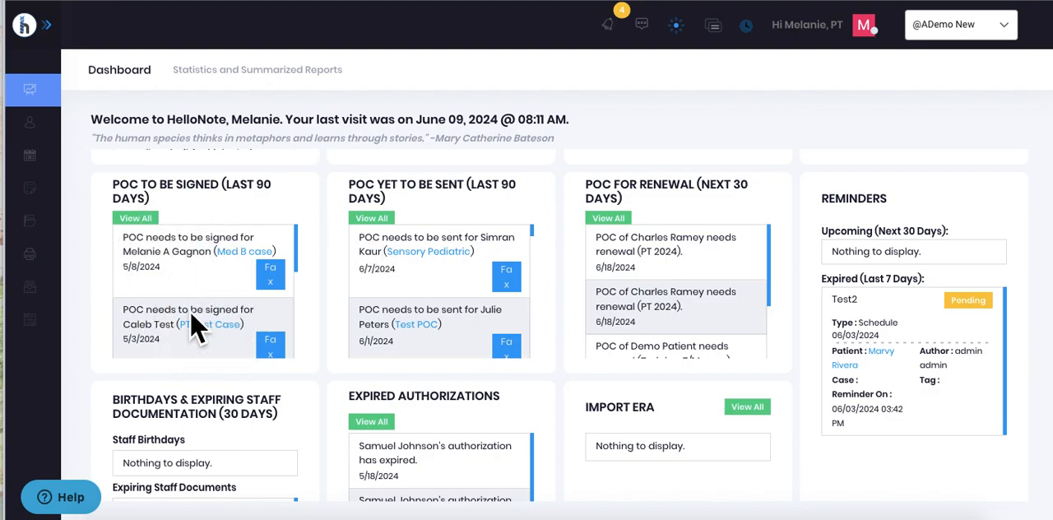
{"action": "mouse_move", "coordinate": [403, 226]}
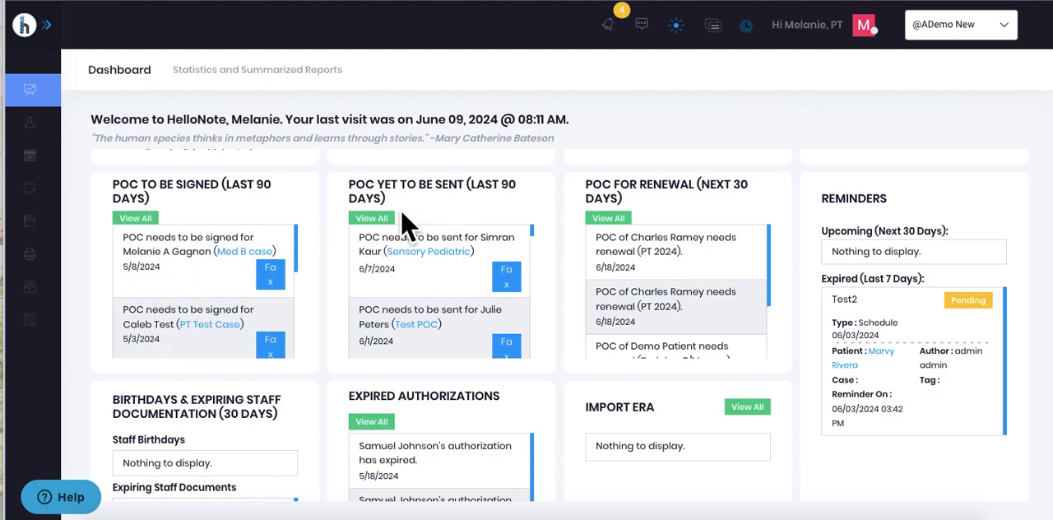
{"action": "mouse_move", "coordinate": [440, 254]}
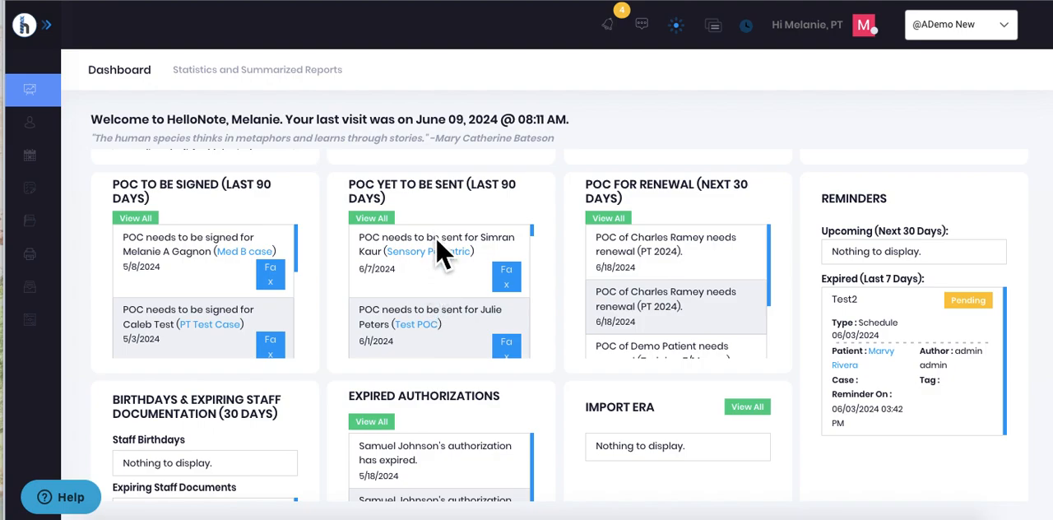
{"action": "mouse_move", "coordinate": [654, 235]}
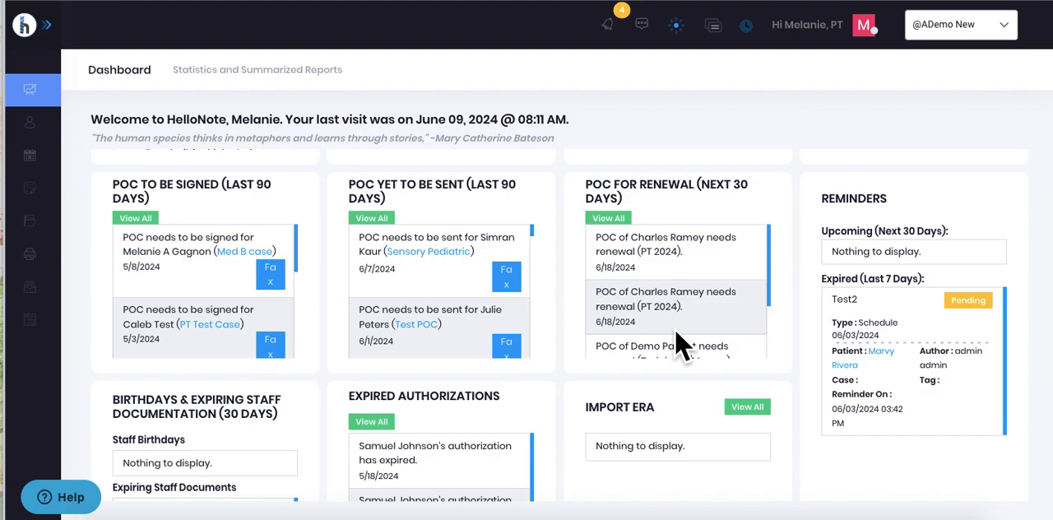
{"action": "mouse_move", "coordinate": [728, 267]}
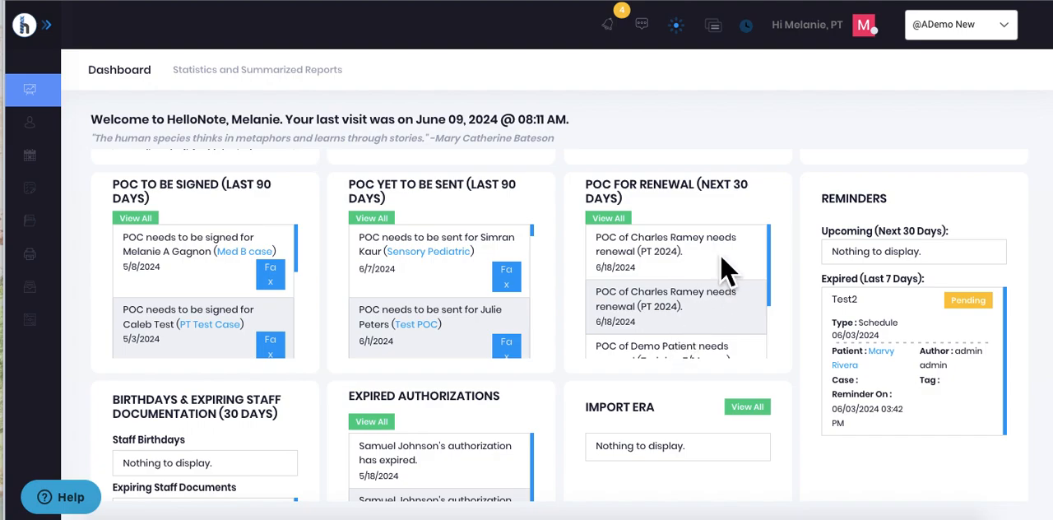
{"action": "mouse_move", "coordinate": [274, 261]}
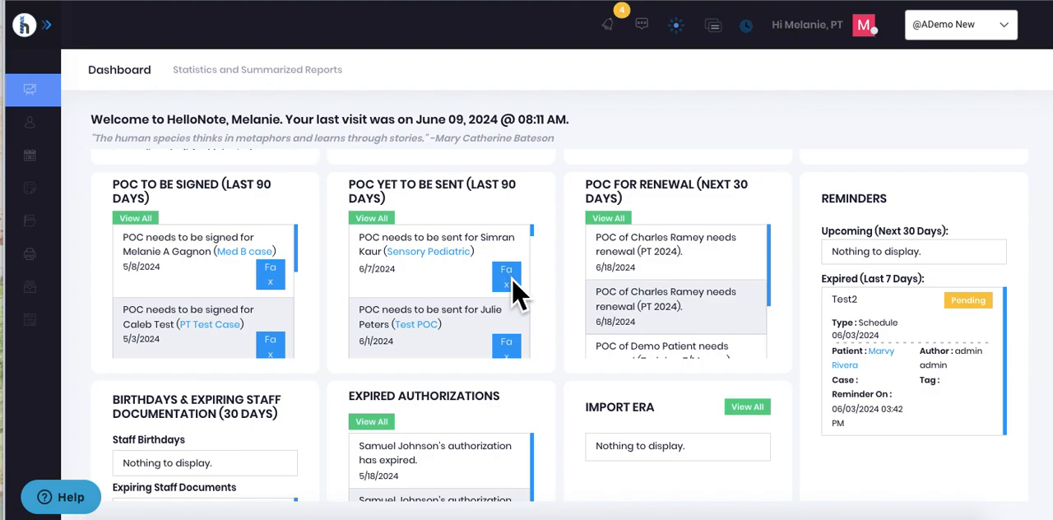
{"action": "mouse_move", "coordinate": [292, 293]}
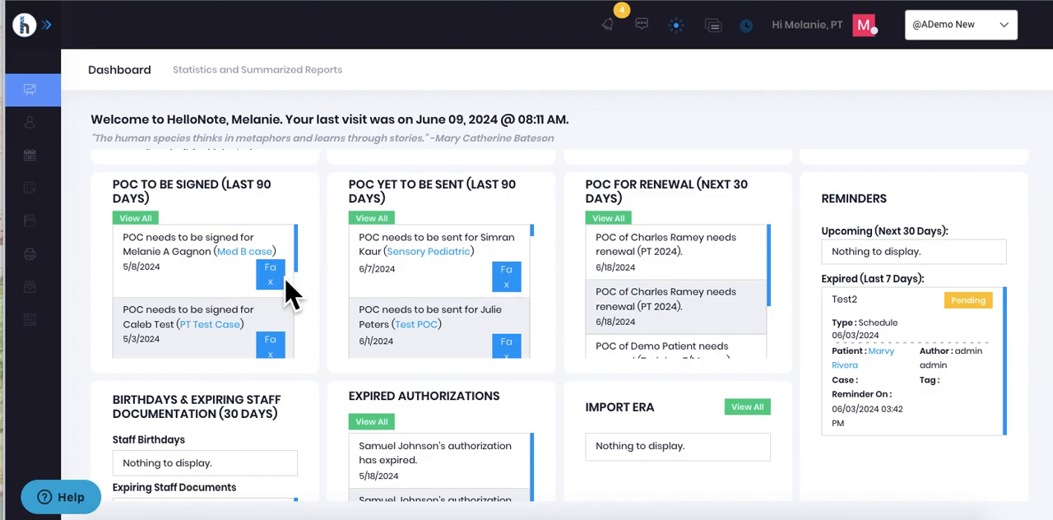
{"action": "mouse_move", "coordinate": [358, 308]}
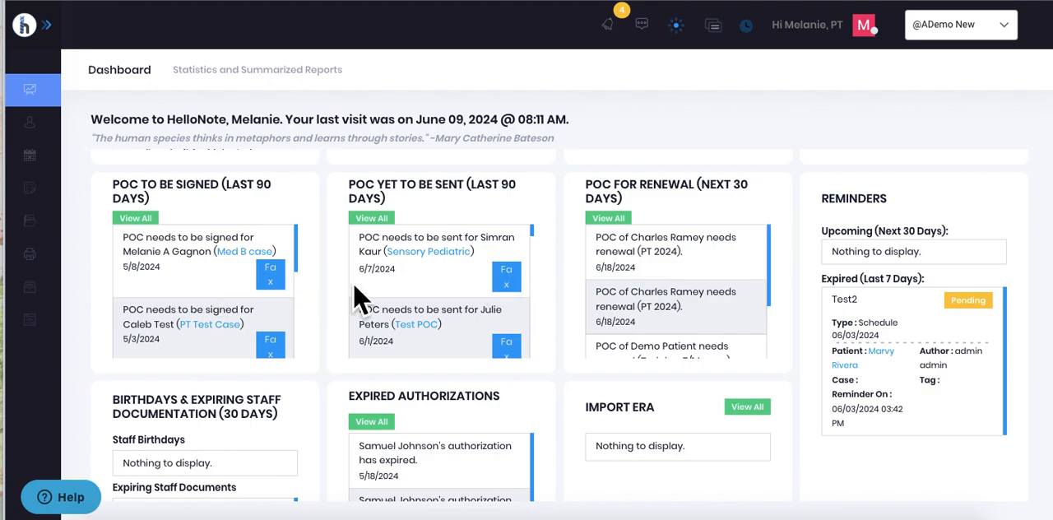
{"action": "scroll", "scroll_direction": "down", "scroll_amount": 3}
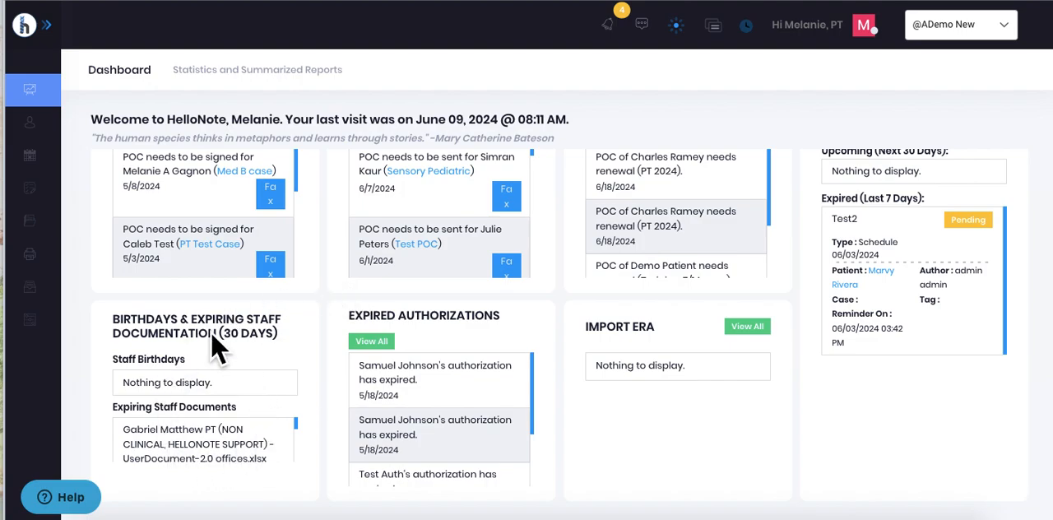
{"action": "mouse_move", "coordinate": [284, 419]}
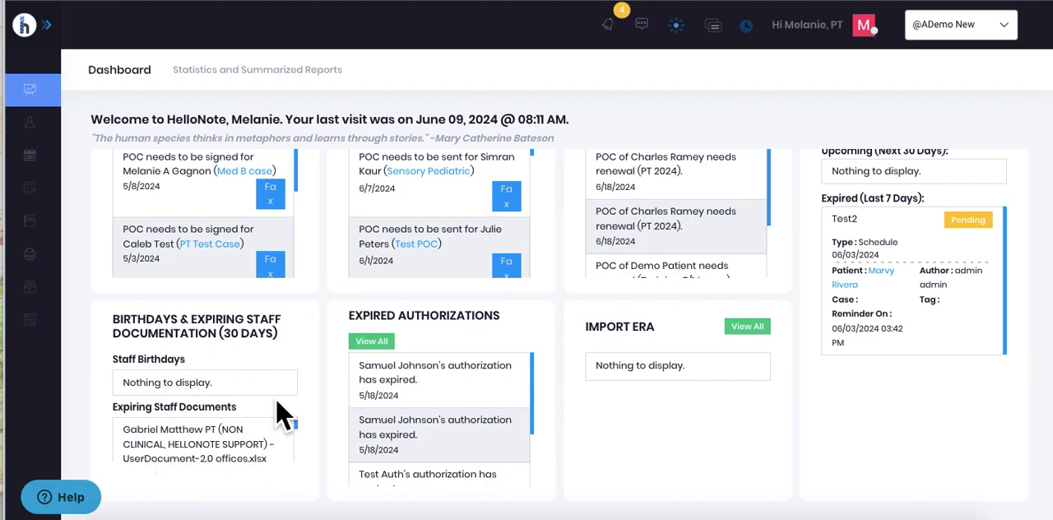
{"action": "mouse_move", "coordinate": [235, 436]}
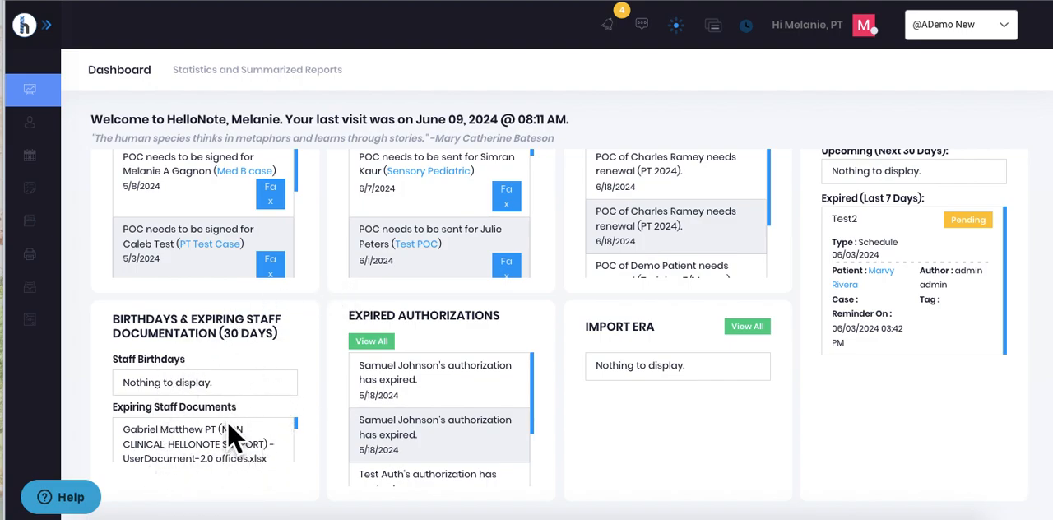
{"action": "mouse_move", "coordinate": [473, 481]}
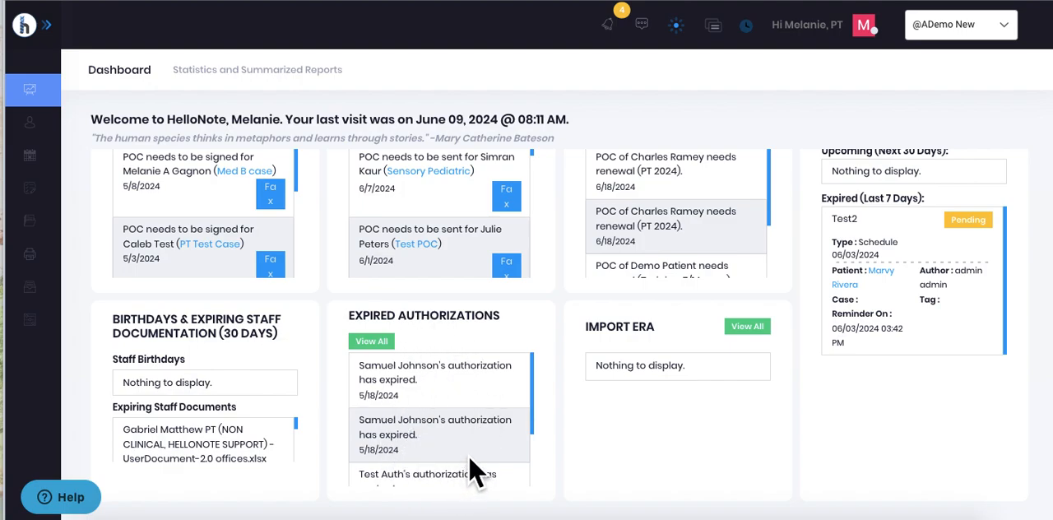
{"action": "mouse_move", "coordinate": [665, 444]}
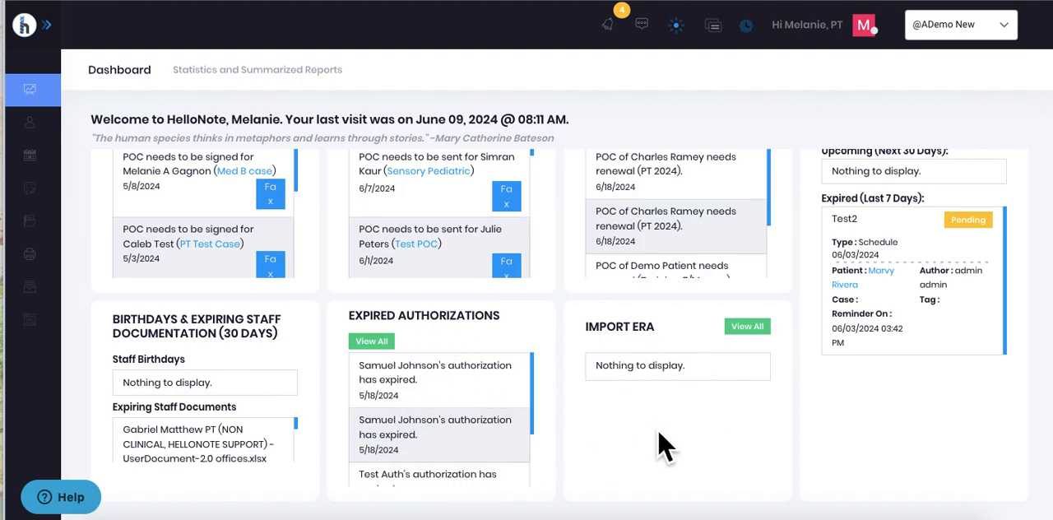
{"action": "mouse_move", "coordinate": [676, 463]}
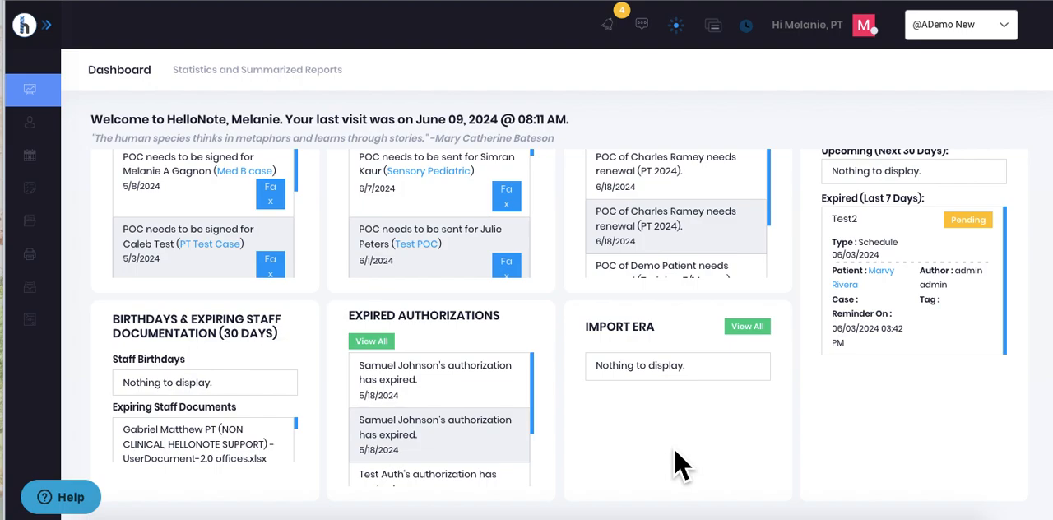